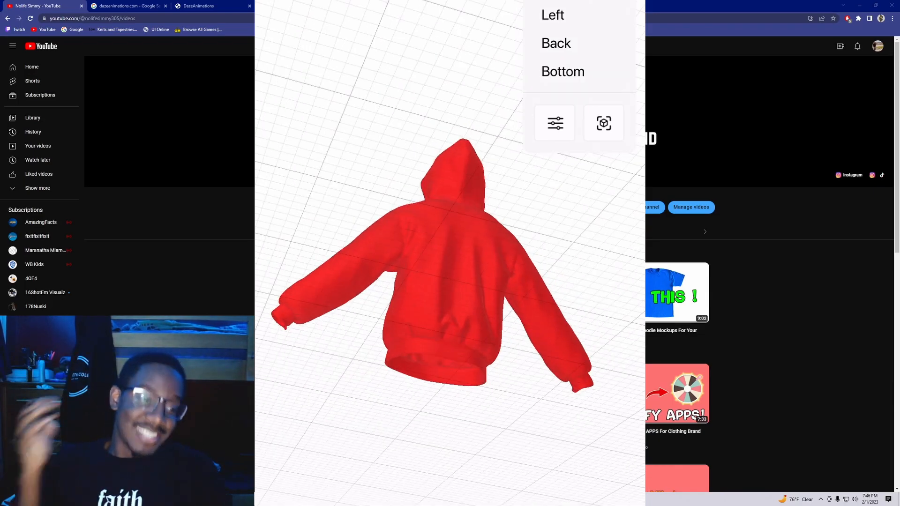
Step: Set the view cube to Left to see the red hoodie side-on
click(552, 14)
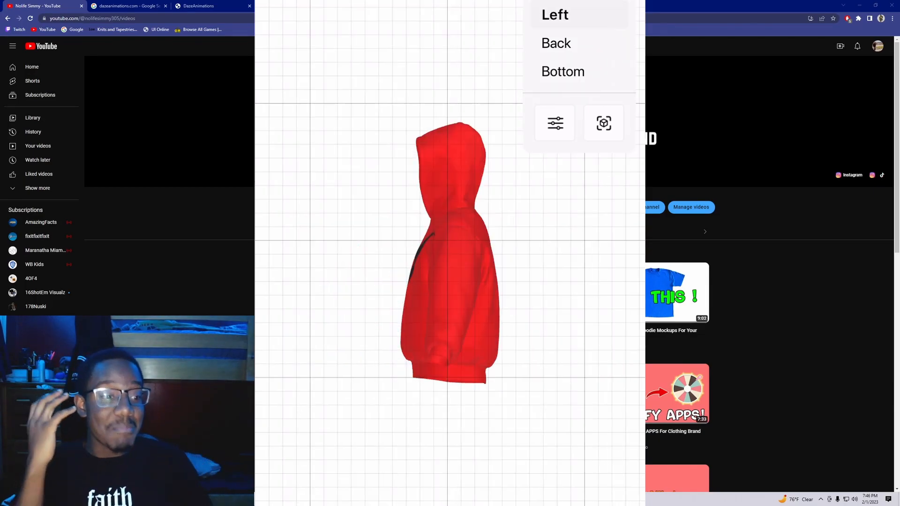
click(562, 71)
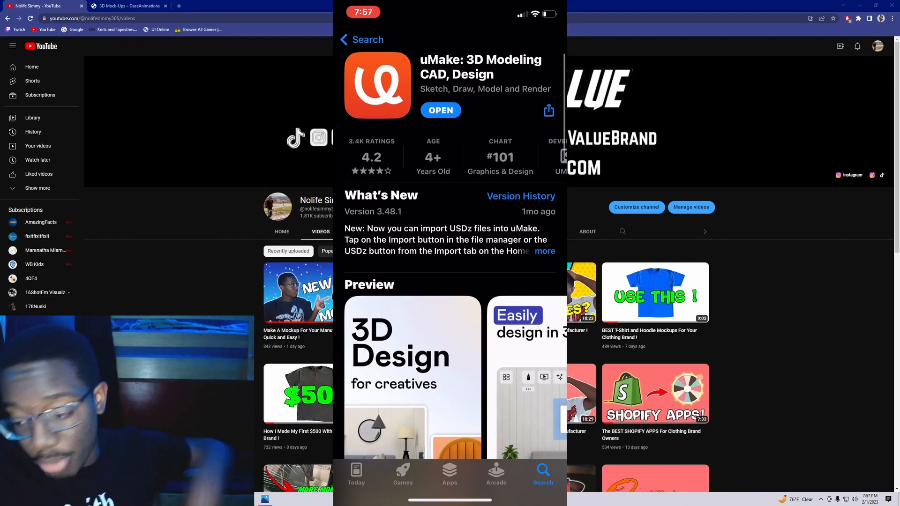
Step: Start a new App Store search with 'pro' to look for Procreate
click(360, 39)
text(pro)
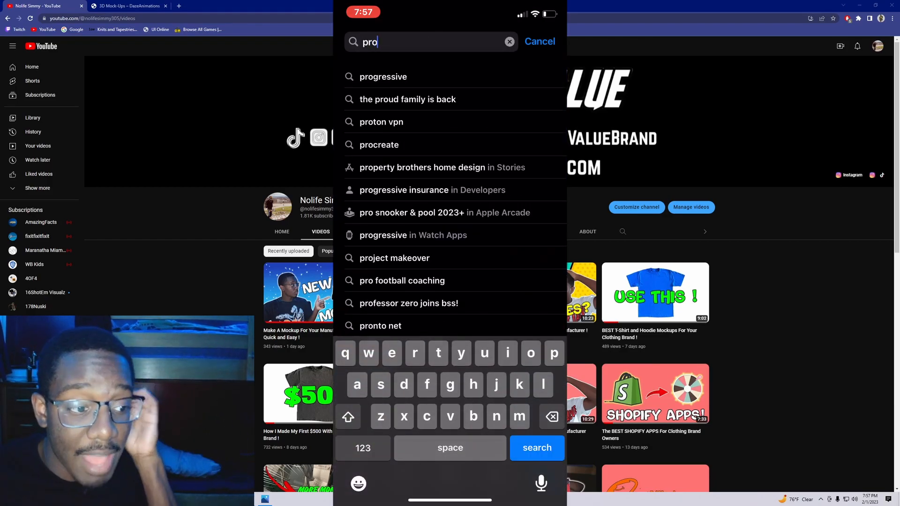
click(379, 145)
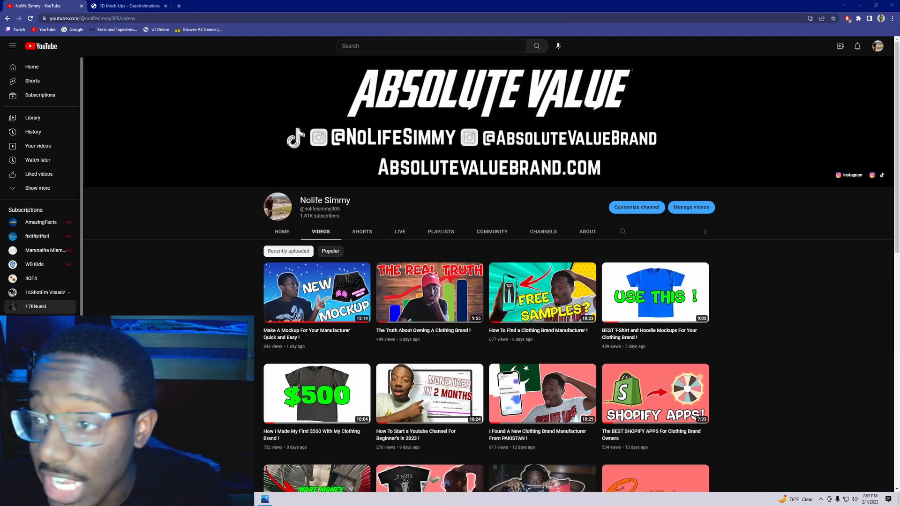
Step: Switch to the DazeAnimations tab and scroll the hoodie, T-shirt and mask mock-up collection
click(126, 5)
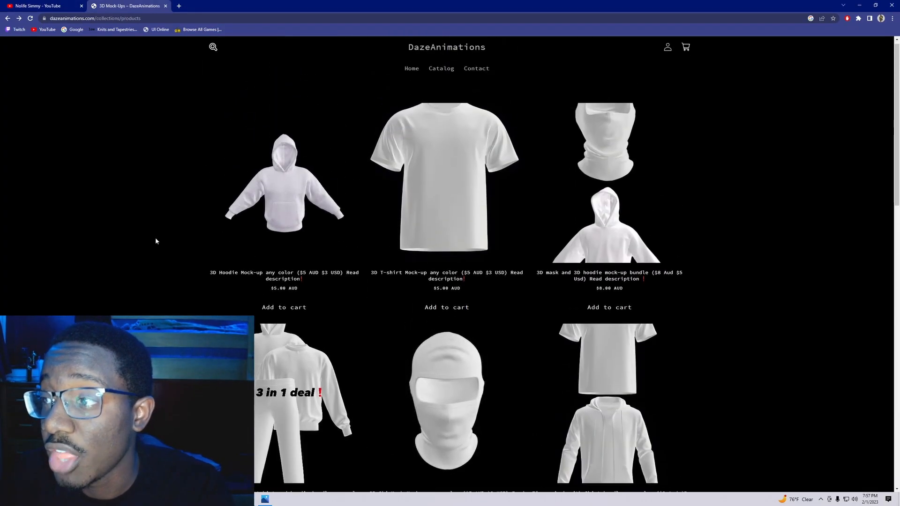
scroll(down, 3)
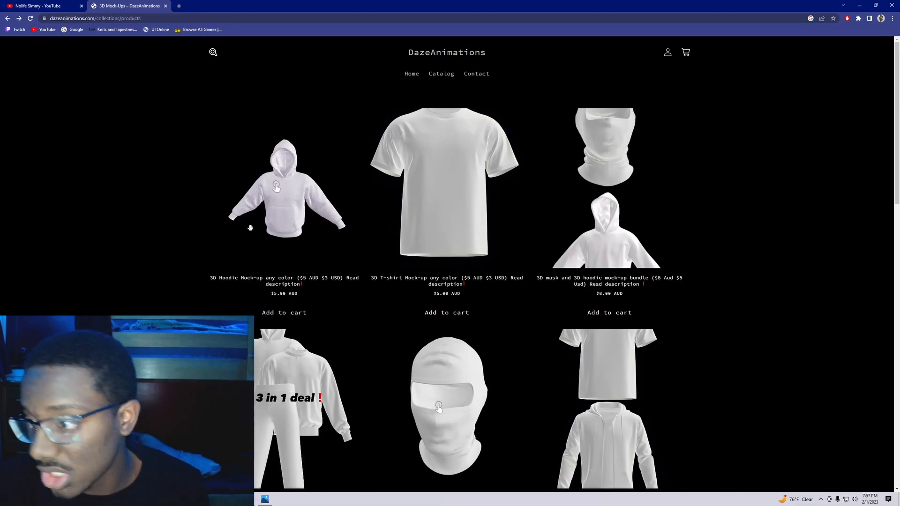
Step: Open the 3D Hoodie Mock-up page showing its $5 AUD price and instructions
click(284, 190)
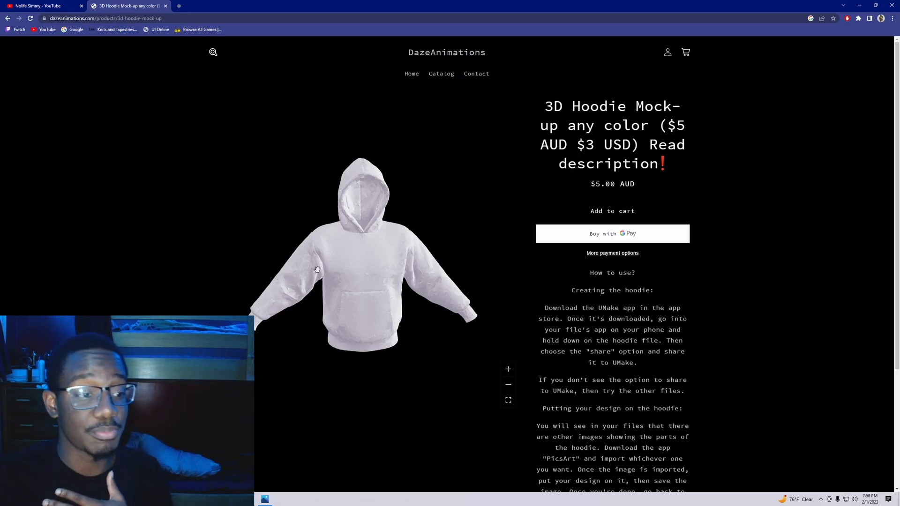
mouse_move(316, 228)
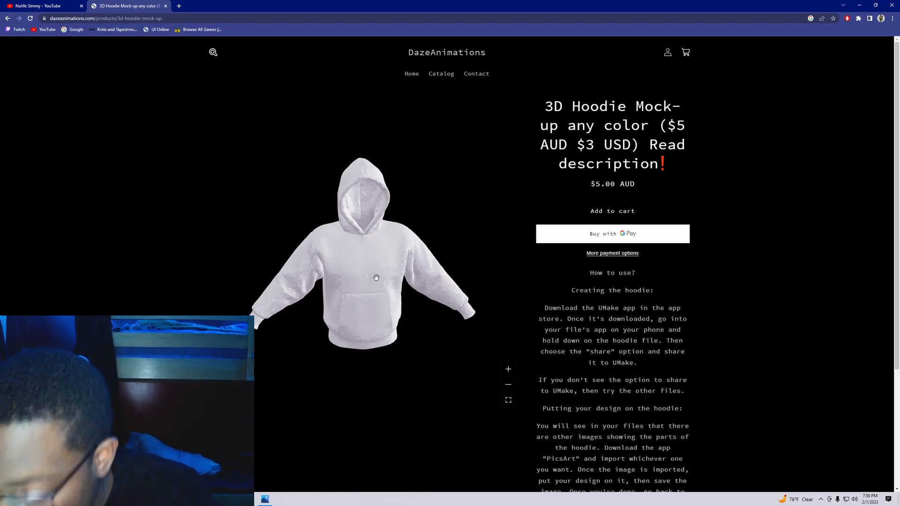
Step: Share hoodie_gen8_obj.zip from the Downloads folder into uMake
click(43, 5)
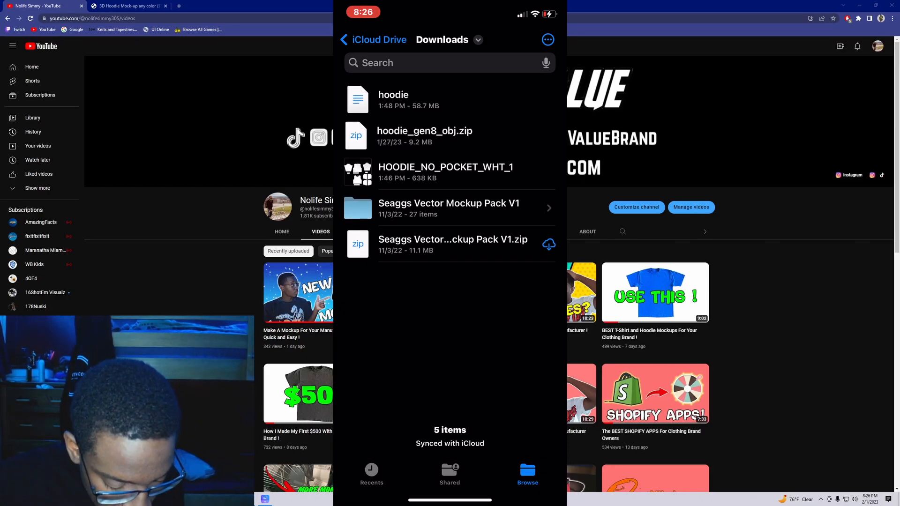
click(425, 135)
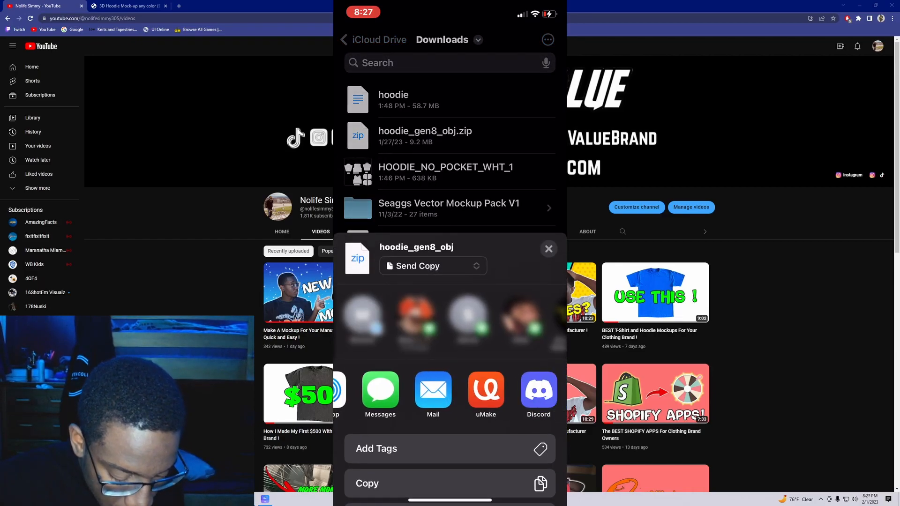
click(485, 390)
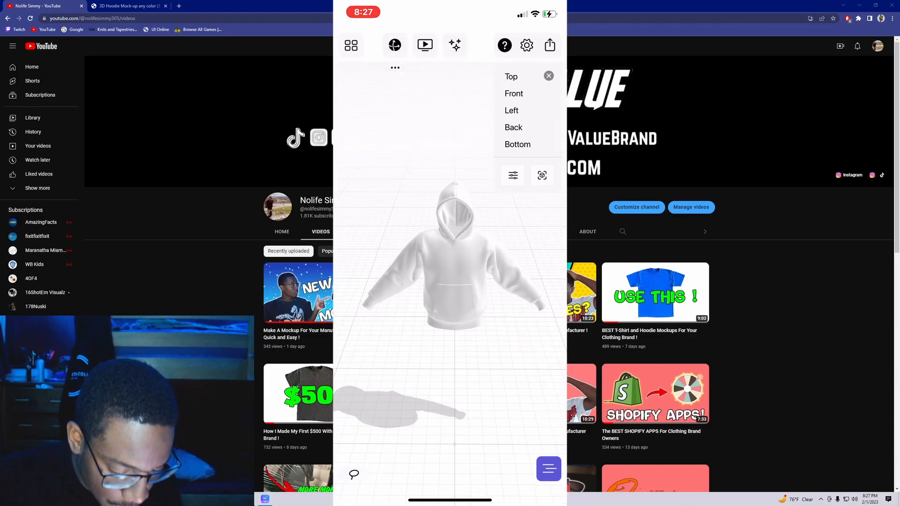
Step: Let the imported white hoodie model finish loading in uMake's viewport
click(547, 75)
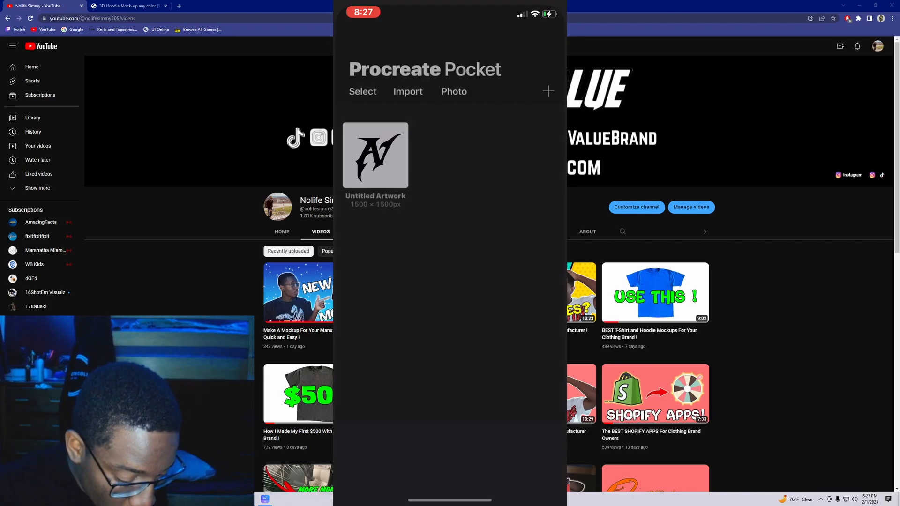
Step: Import the hoodie pattern template image from Procreate Pocket's gallery
click(407, 92)
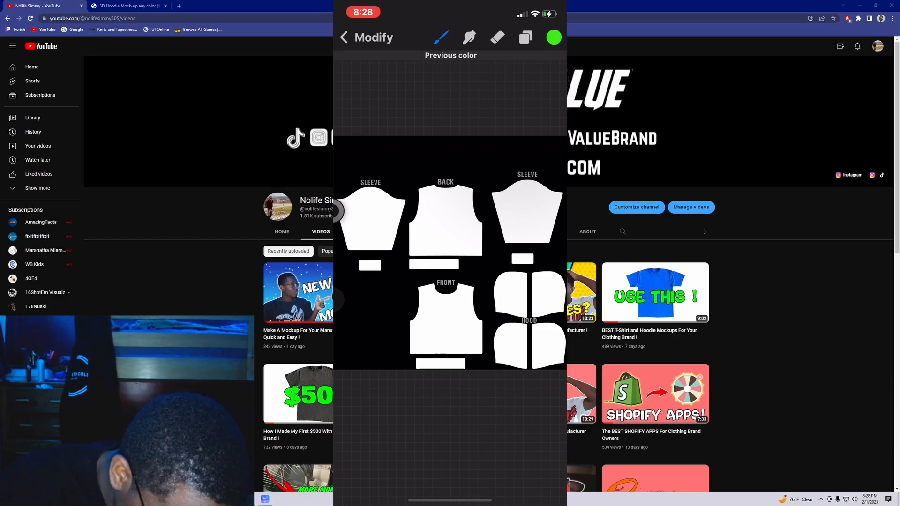
Step: ColorDrop green into both hood halves, the small rectangles and remaining white panels
click(552, 37)
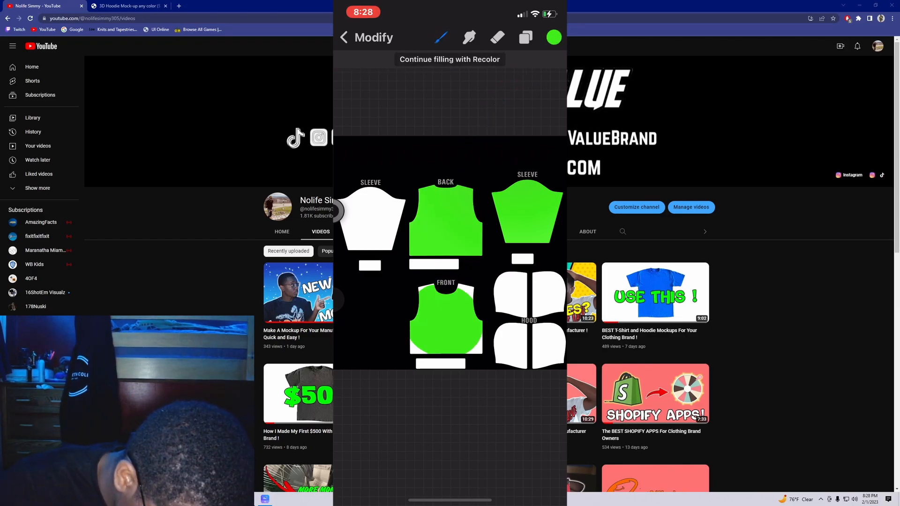
click(539, 295)
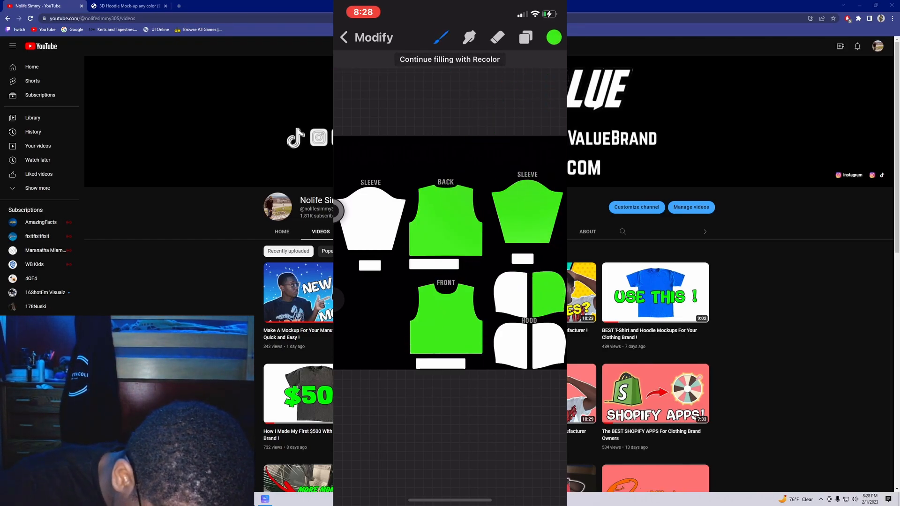
click(509, 292)
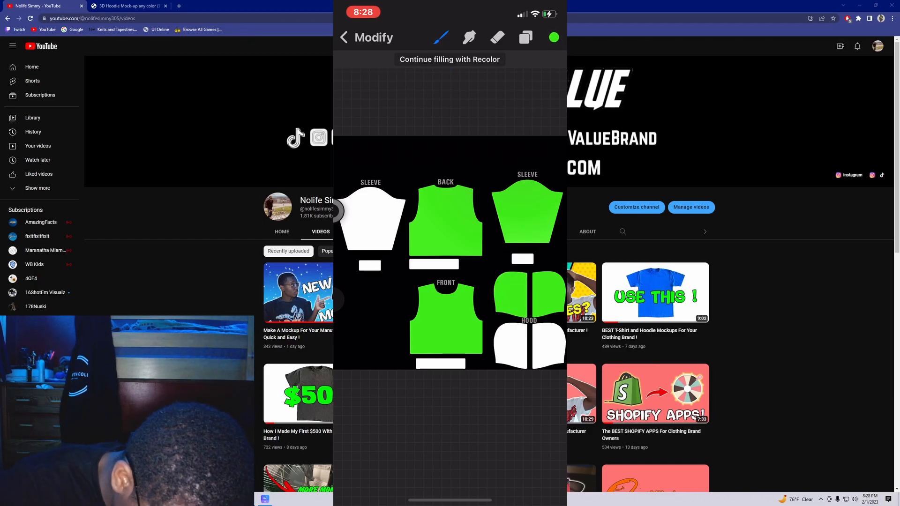
click(505, 345)
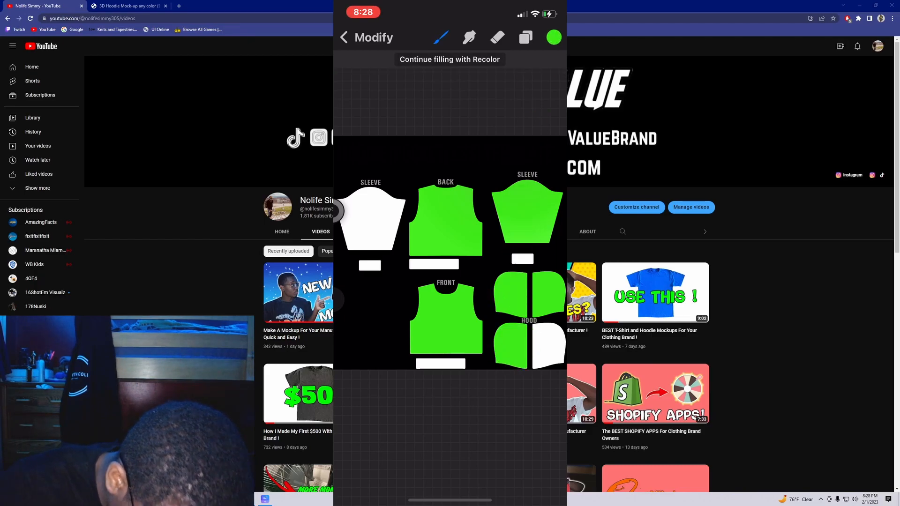
click(542, 345)
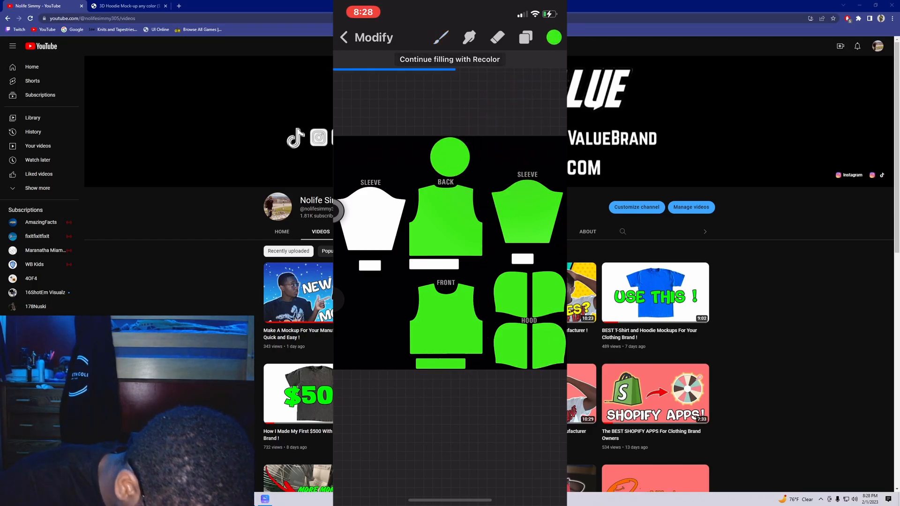
click(370, 218)
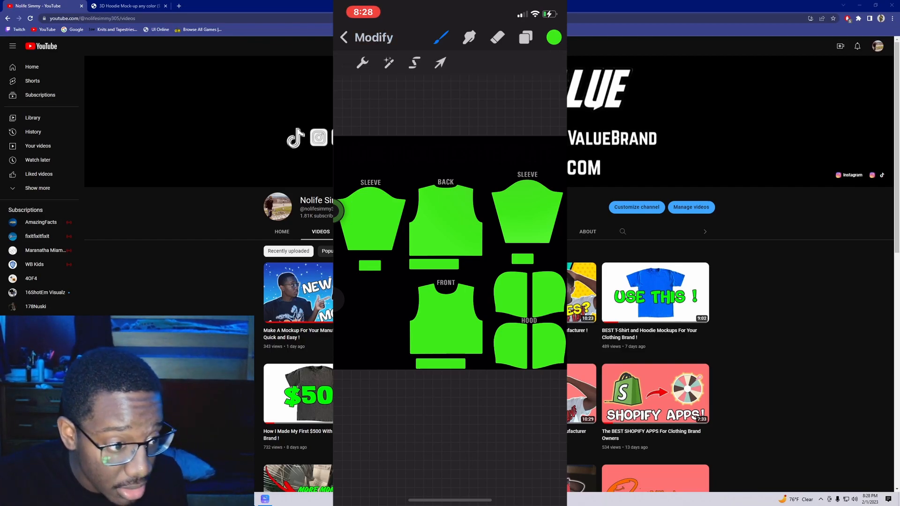
Step: Choose Insert a photo under Actions > Add to reach the photo library
click(362, 64)
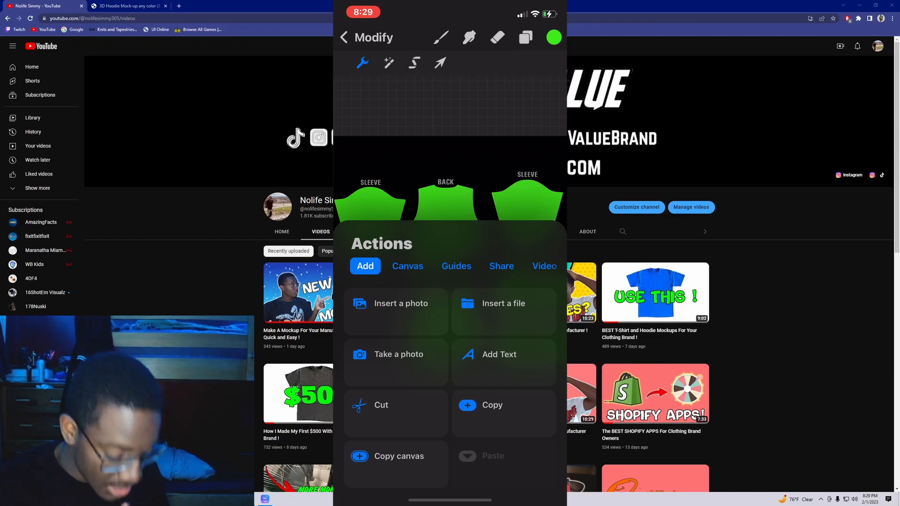
click(395, 304)
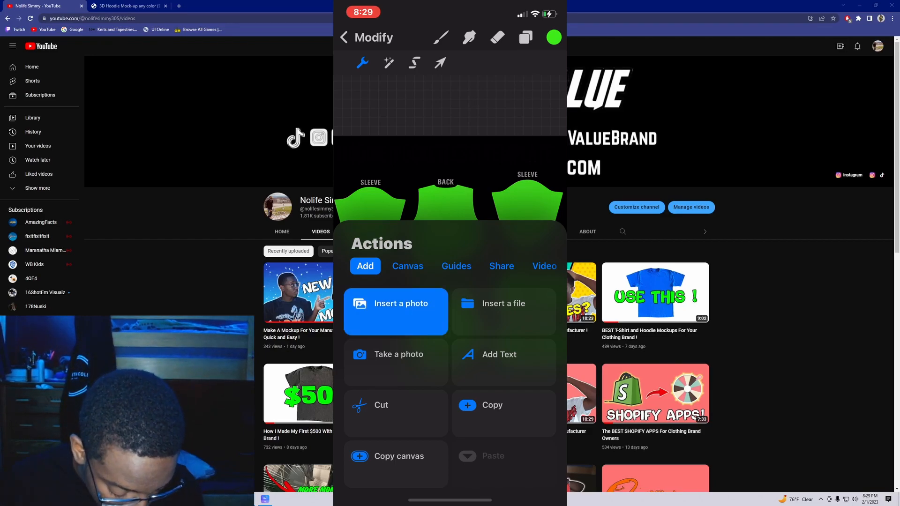
click(396, 303)
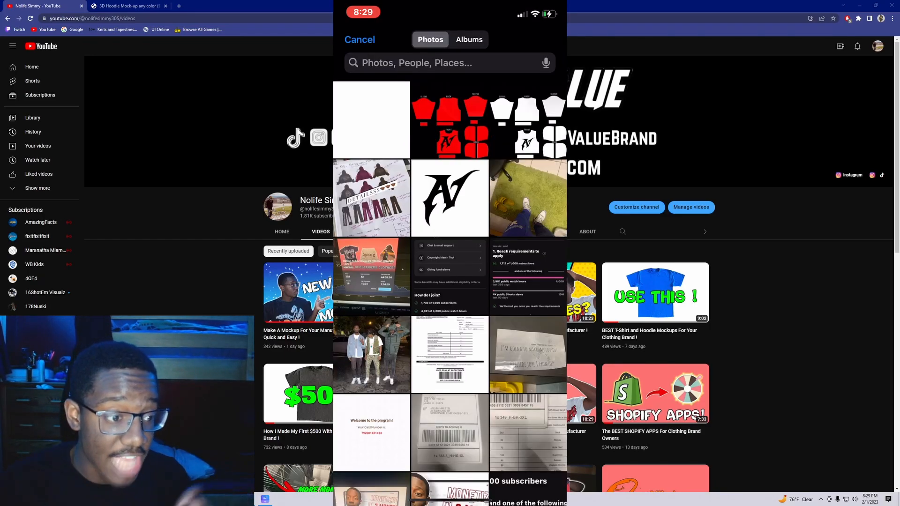
Step: Insert the black AV logo image onto the green template's front panel
click(450, 279)
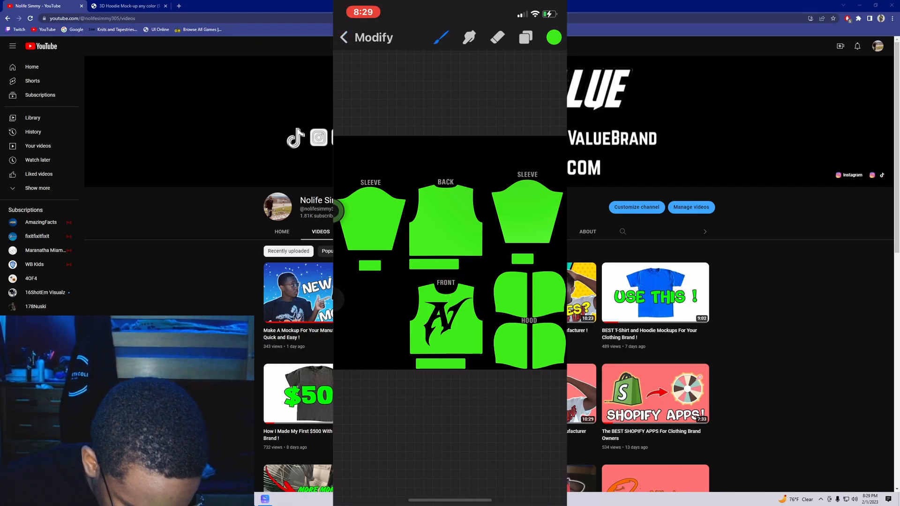
Step: Select the green hoodie artwork in the Procreate Pocket gallery and export it via More > Share
click(343, 37)
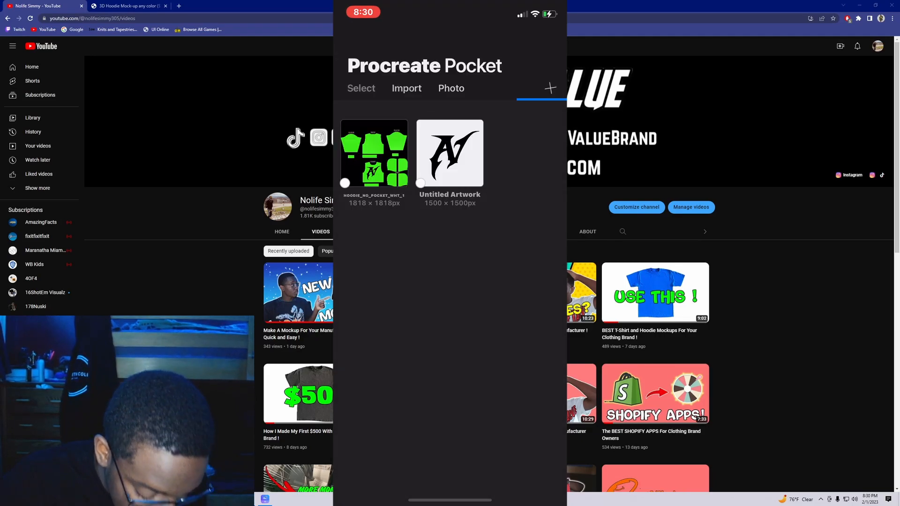
click(373, 154)
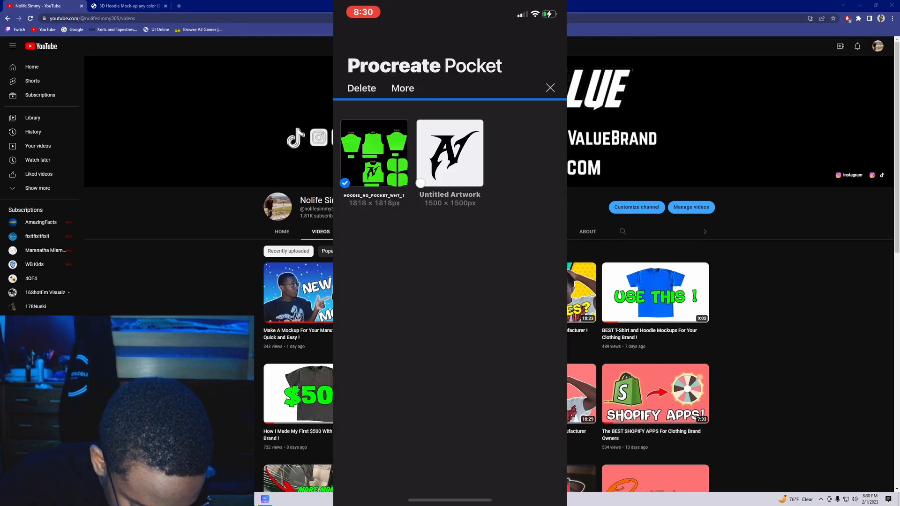
click(402, 87)
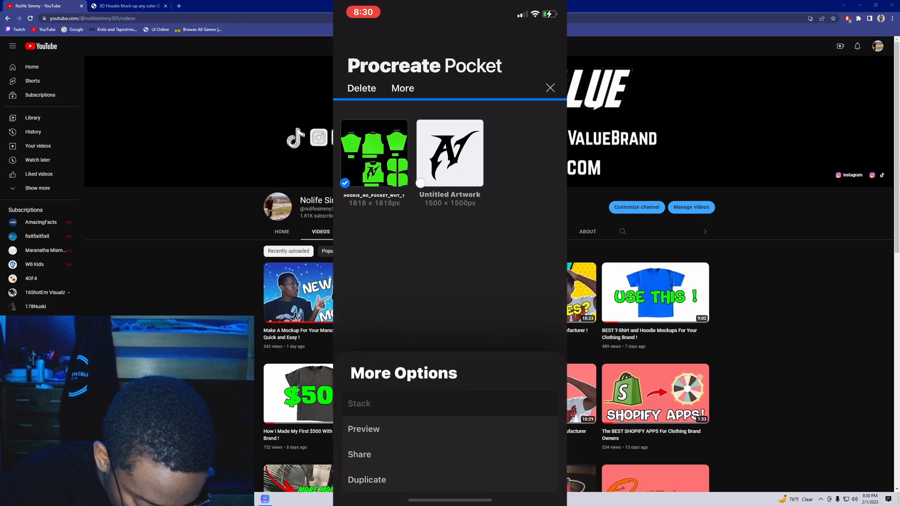
click(359, 454)
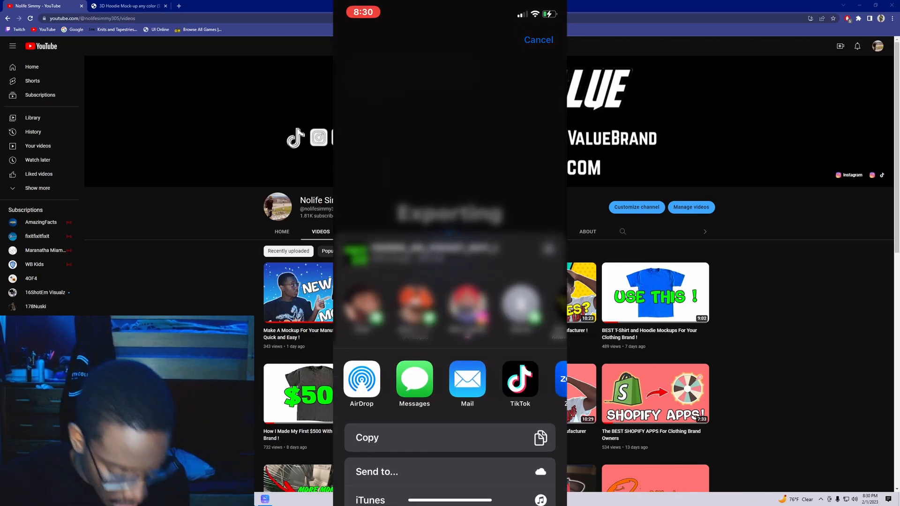
scroll(up, 3)
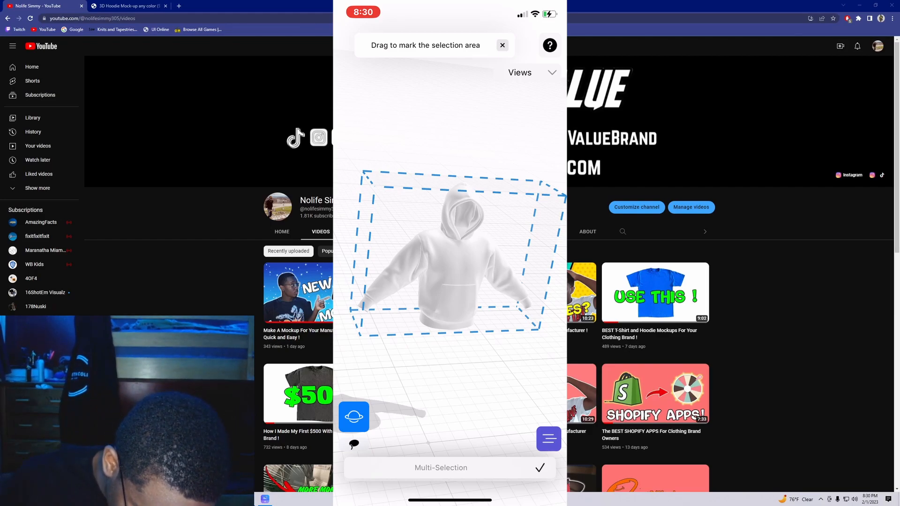
Step: Show uMake's uploaded images library, listing the red and white templates, beside the white hoodie
click(547, 438)
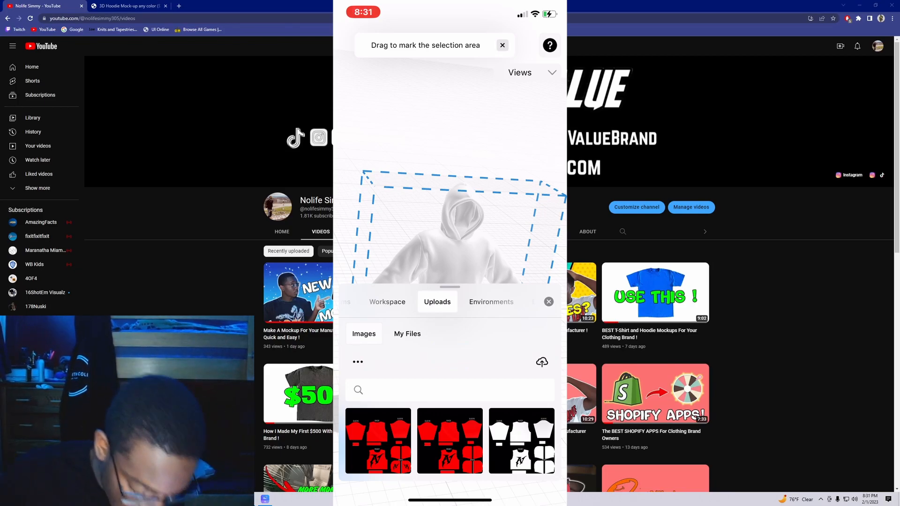
Step: Upload the exported green hoodie template file into uMake through Browse
click(542, 362)
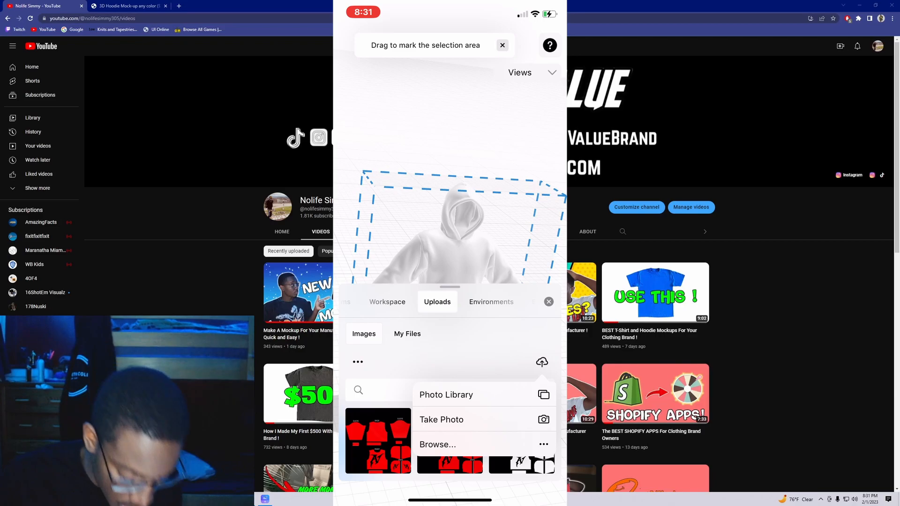
click(445, 394)
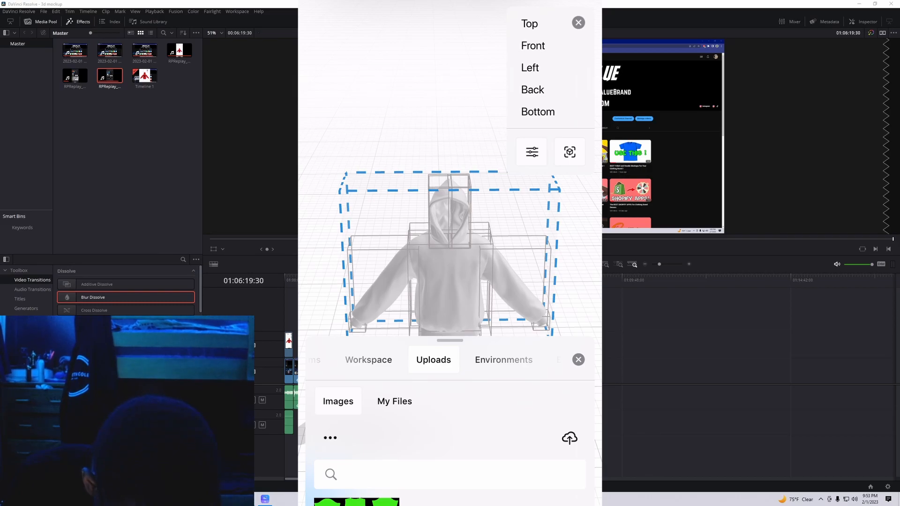
Step: Apply the green template with the black AV logo to the hoodie, then open Share & Publish
click(577, 359)
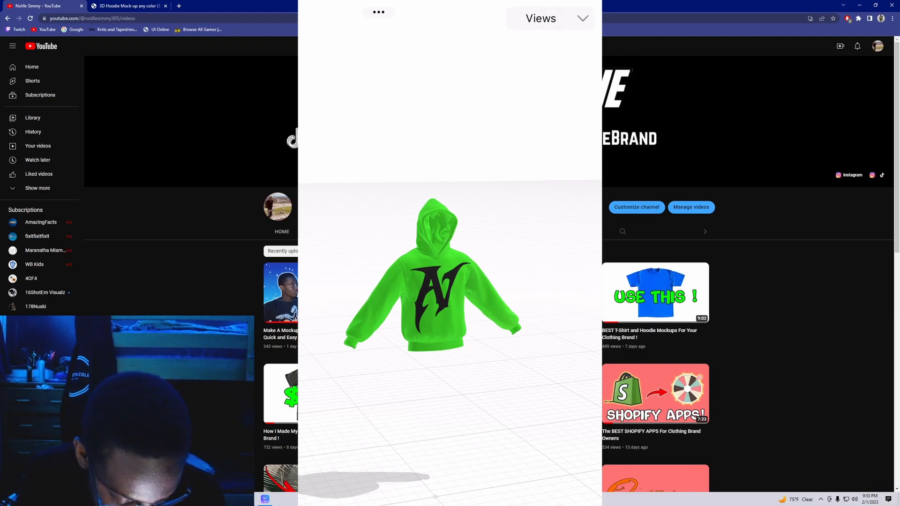
click(378, 12)
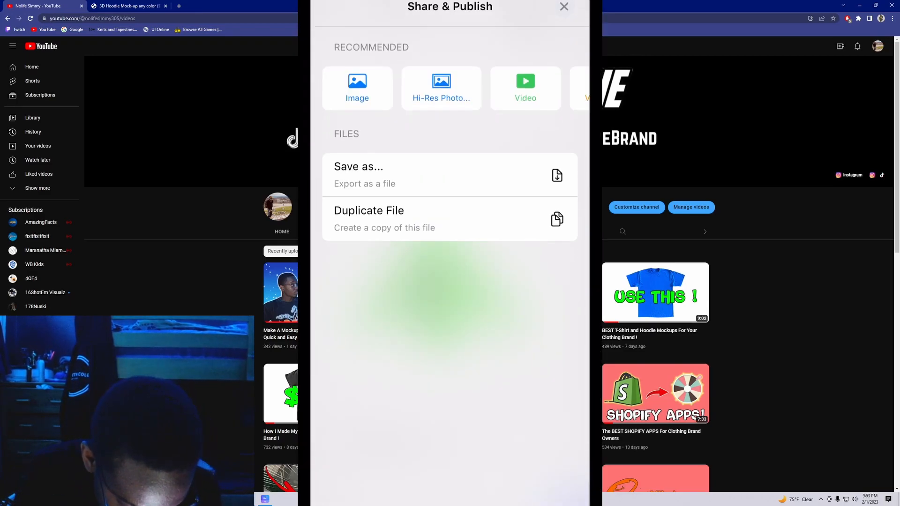